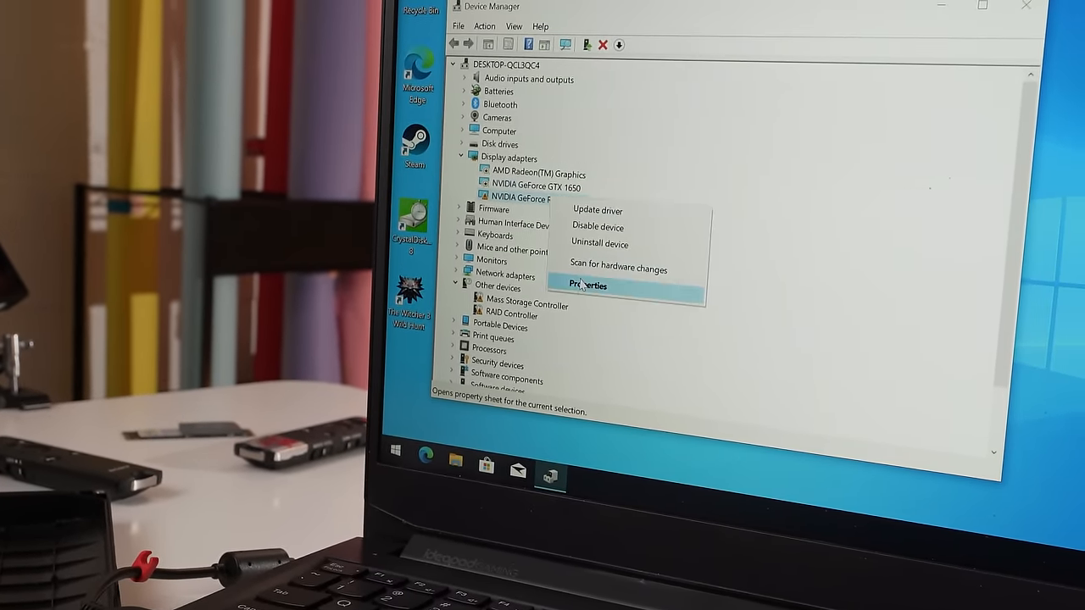
Step: Open the NVIDIA GeForce RTX 3080 Ti Properties under Display adapters to check its device status
click(586, 285)
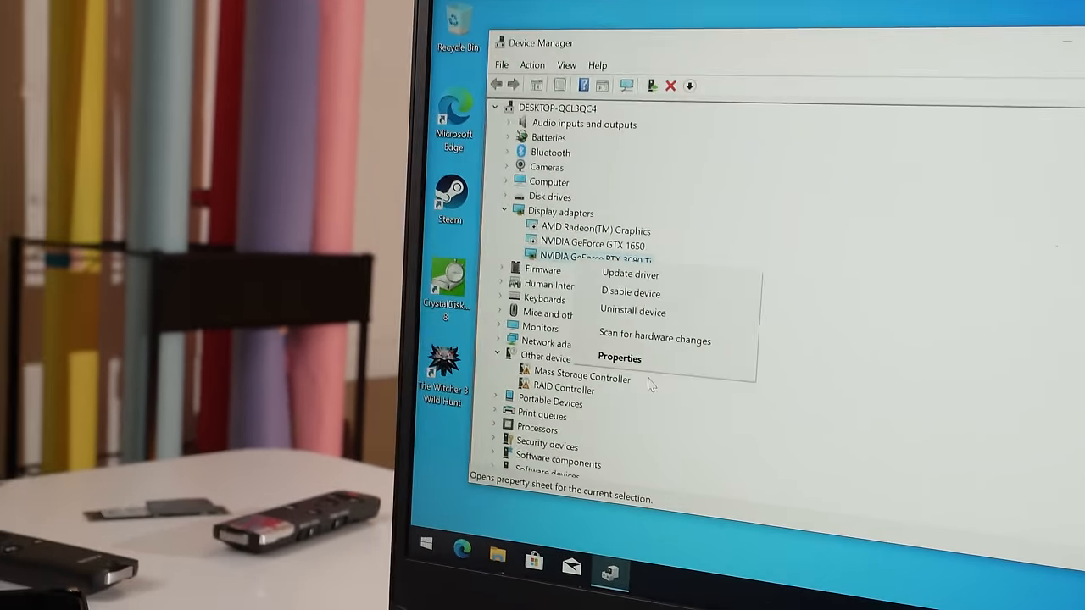
click(619, 357)
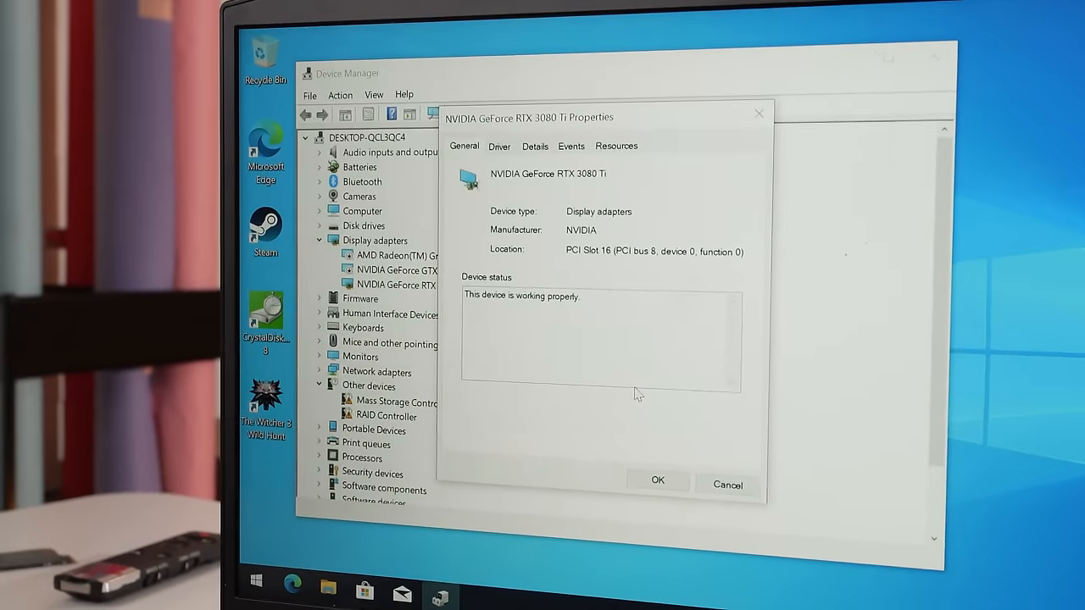